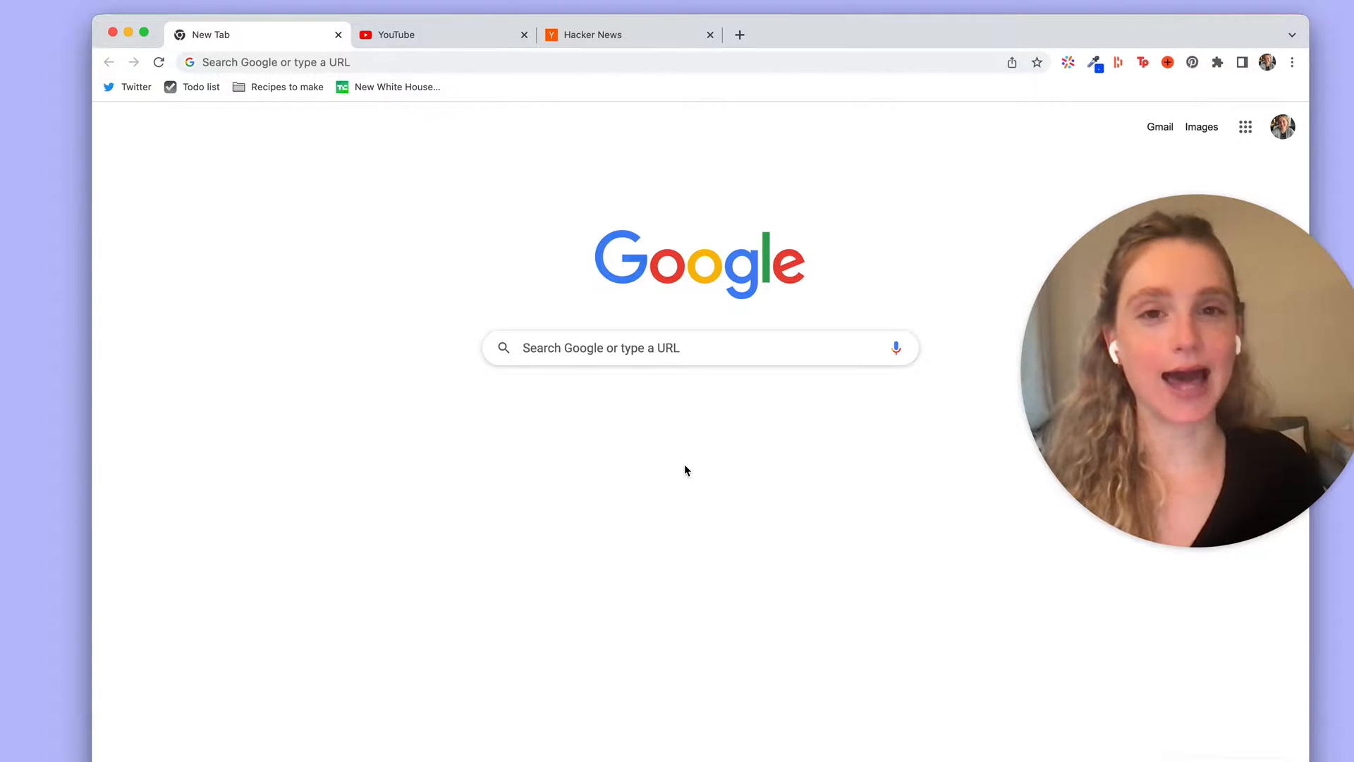
{"action": "mouse_move", "coordinate": [318, 233]}
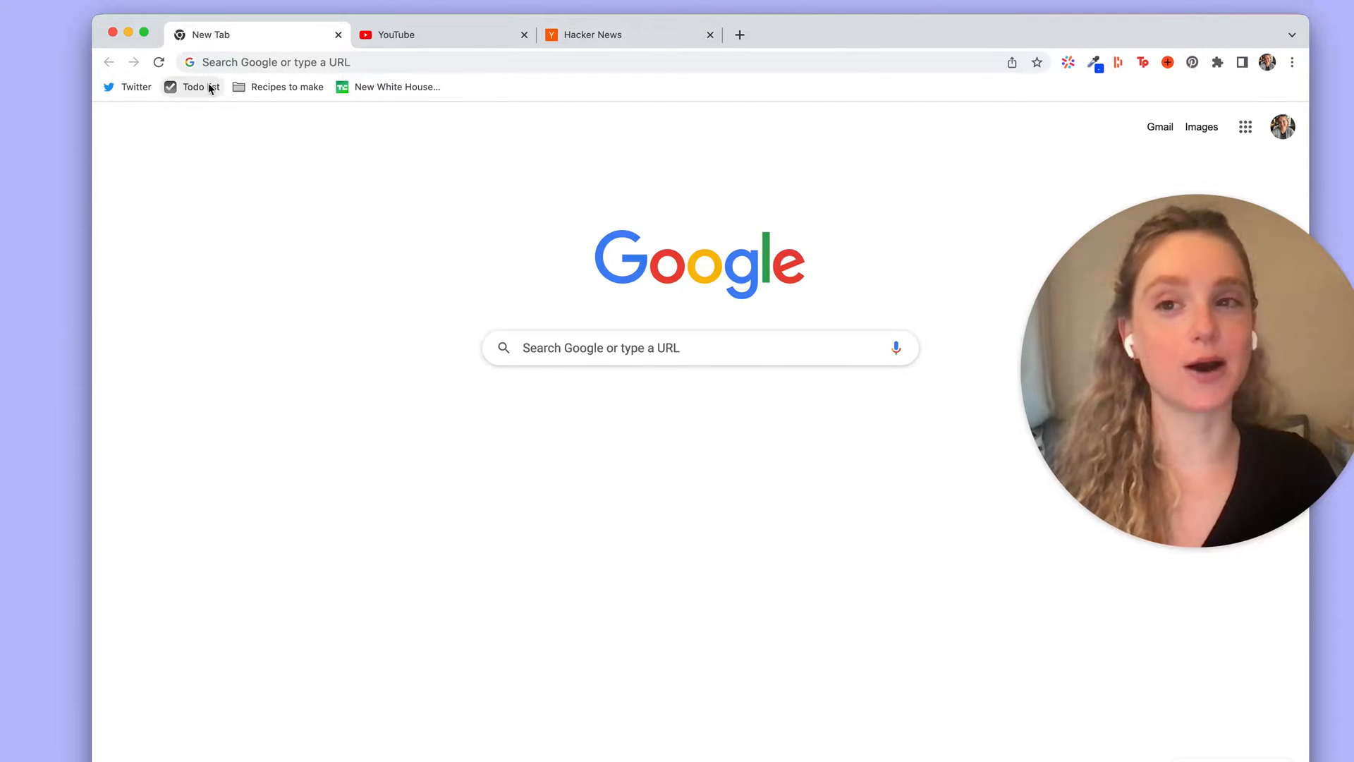
{"action": "mouse_move", "coordinate": [378, 147]}
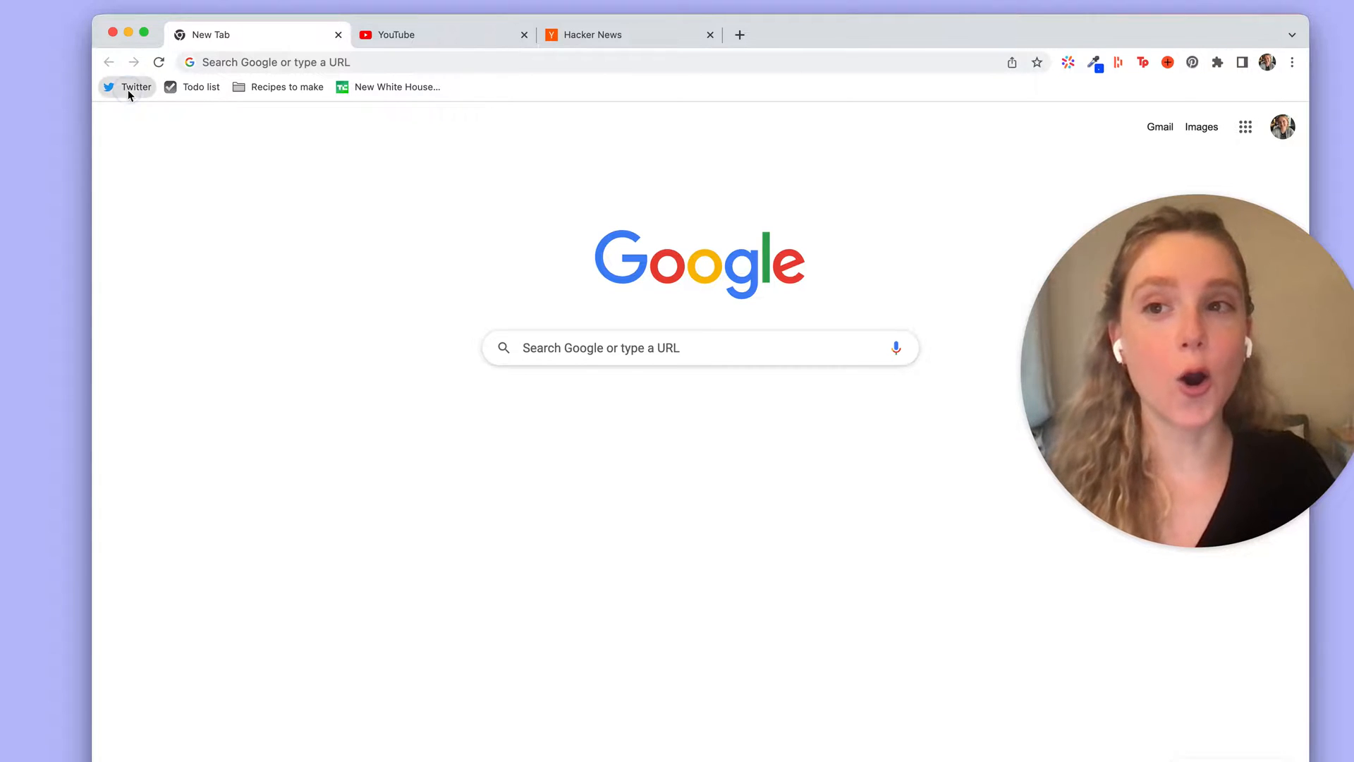
Step: Visit Twitter, then the bookmarked TechCrunch White House directive article from the bookmarks bar
{"action": "left_click", "coordinate": [136, 86]}
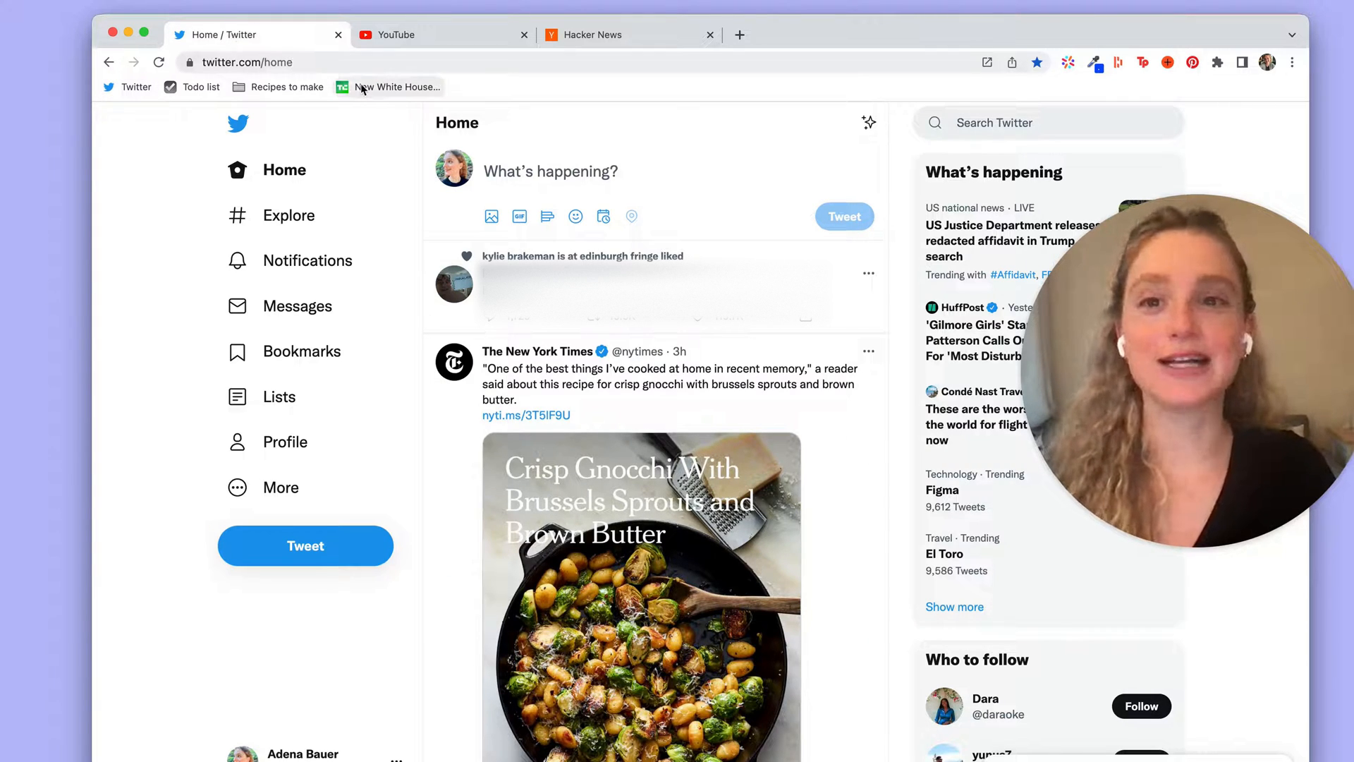
{"action": "mouse_move", "coordinate": [399, 87]}
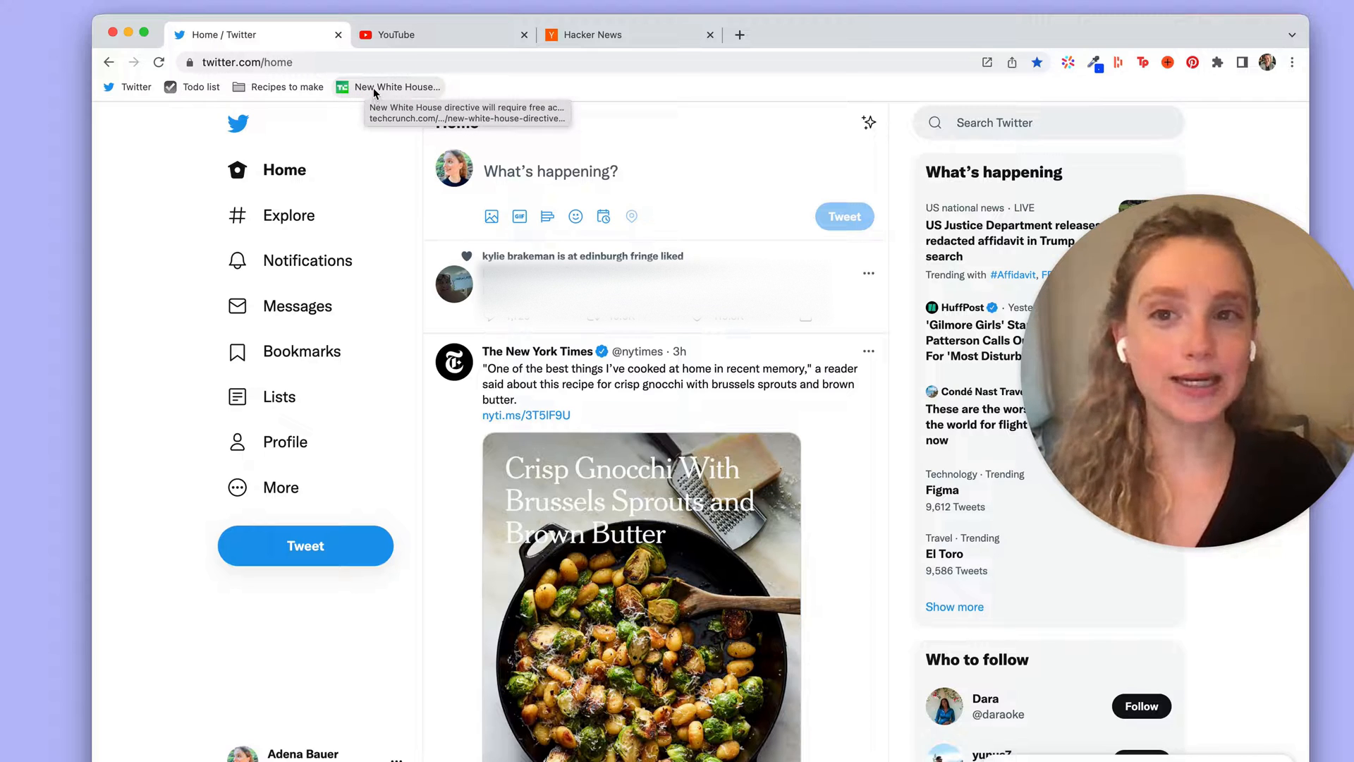
{"action": "left_click", "coordinate": [398, 86]}
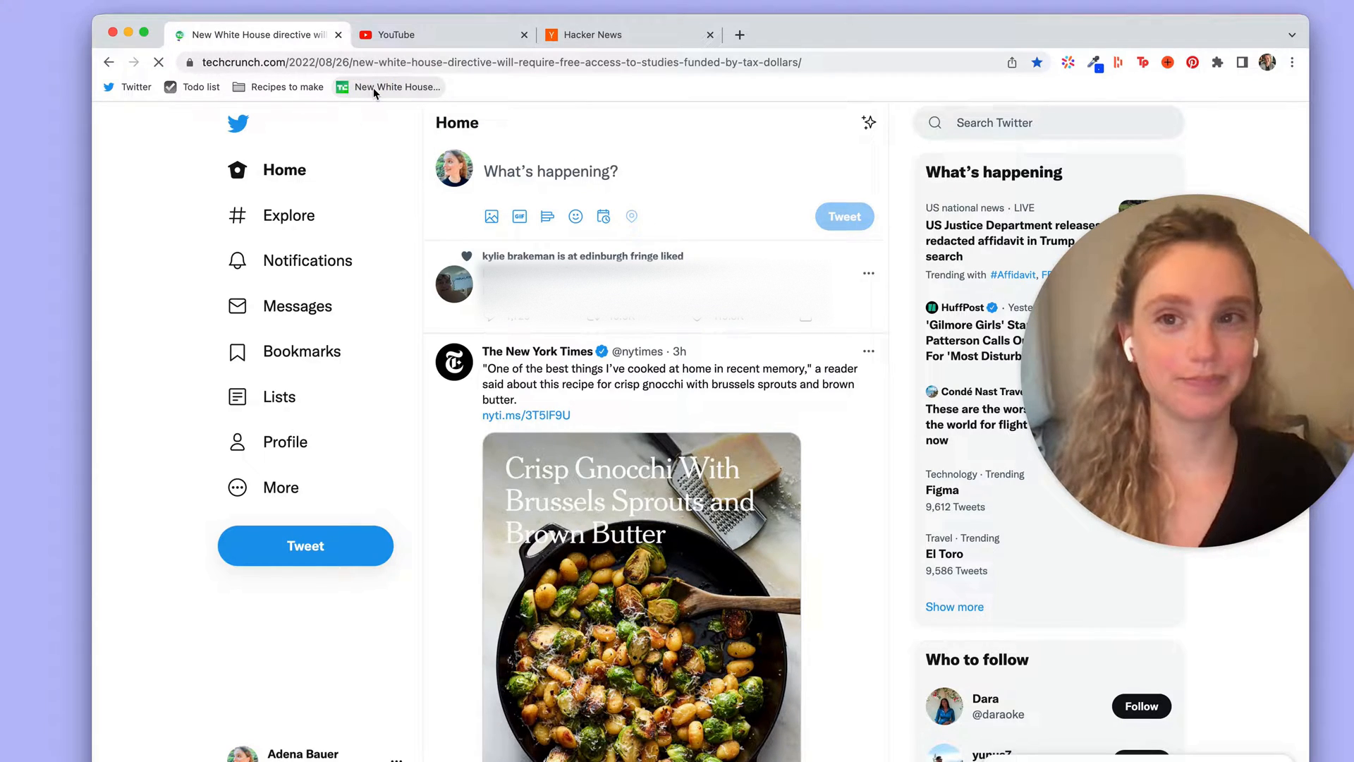
{"action": "left_click", "coordinate": [395, 86]}
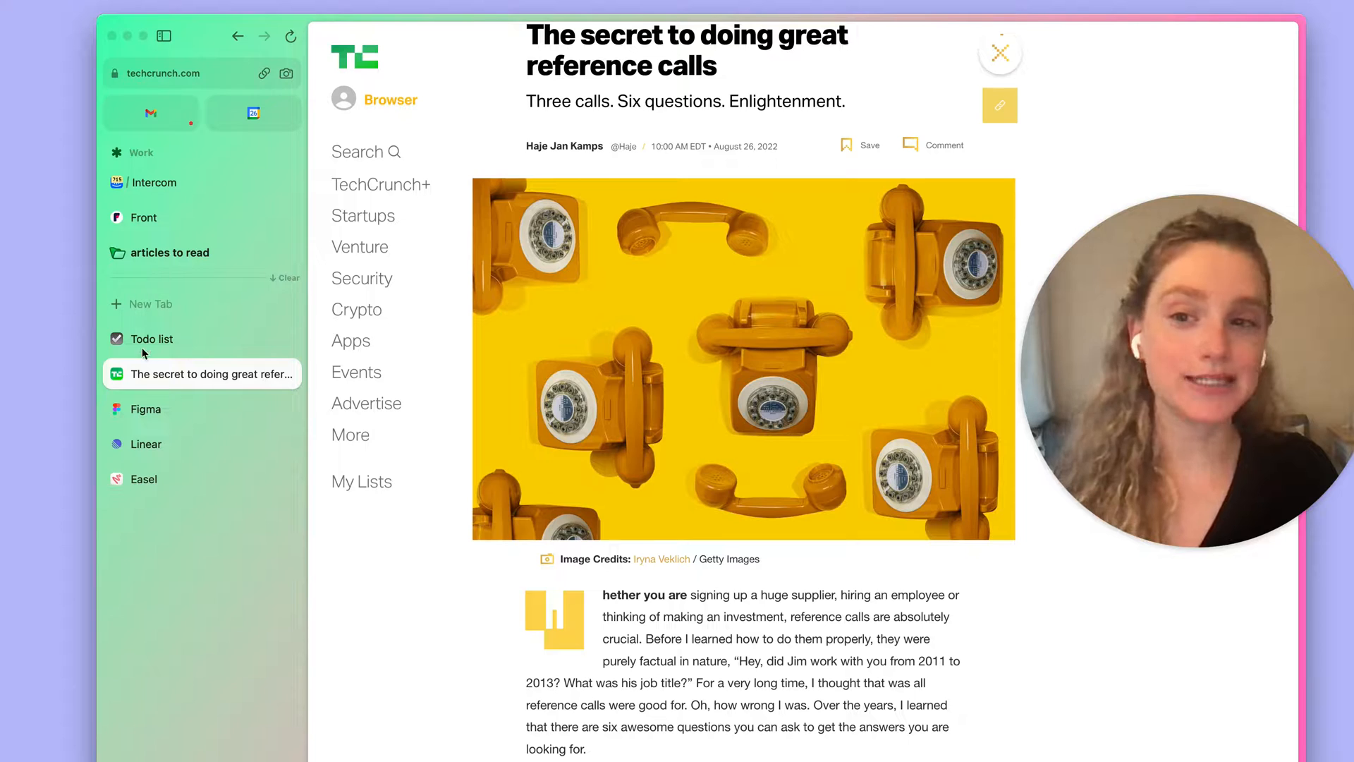
{"action": "mouse_move", "coordinate": [130, 278]}
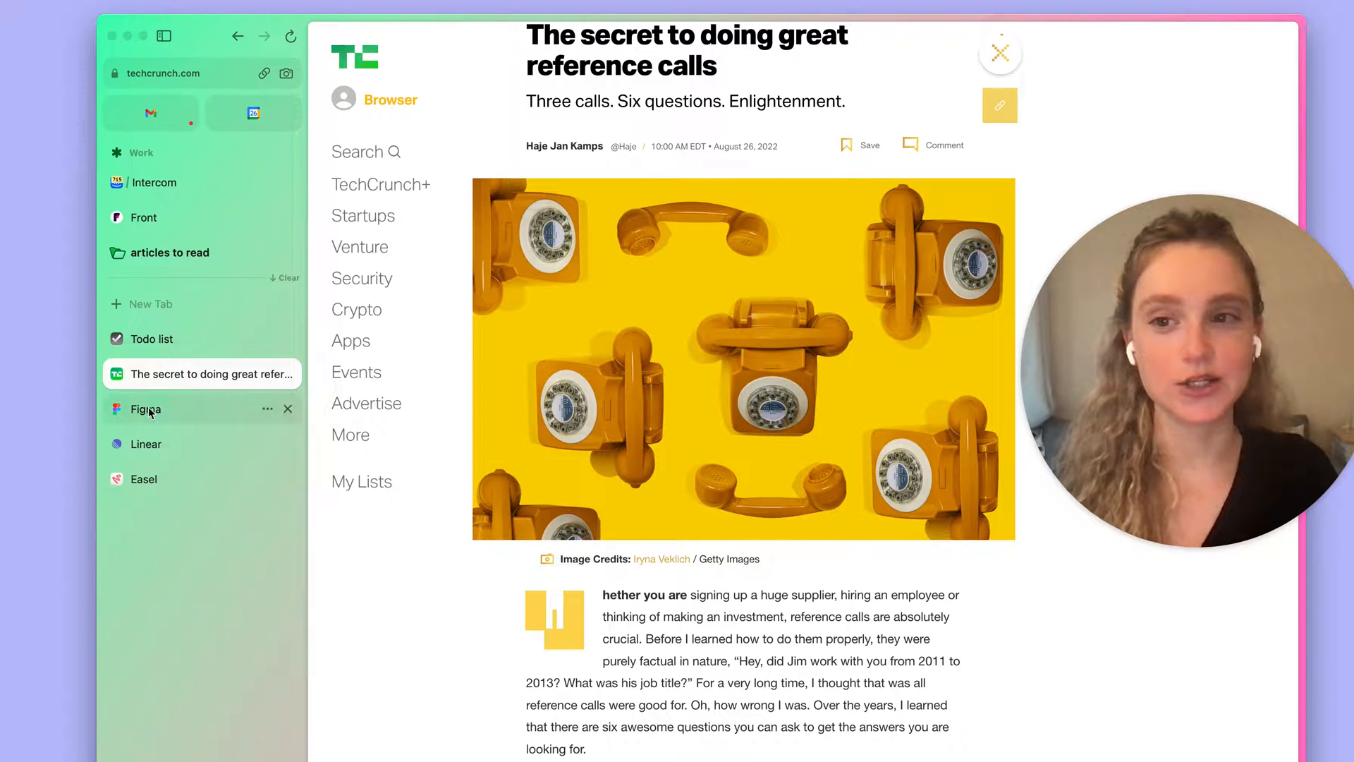
Step: Pin the Figma and Todo list tabs into the Work pinned section below Intercom
{"action": "left_click", "coordinate": [146, 409]}
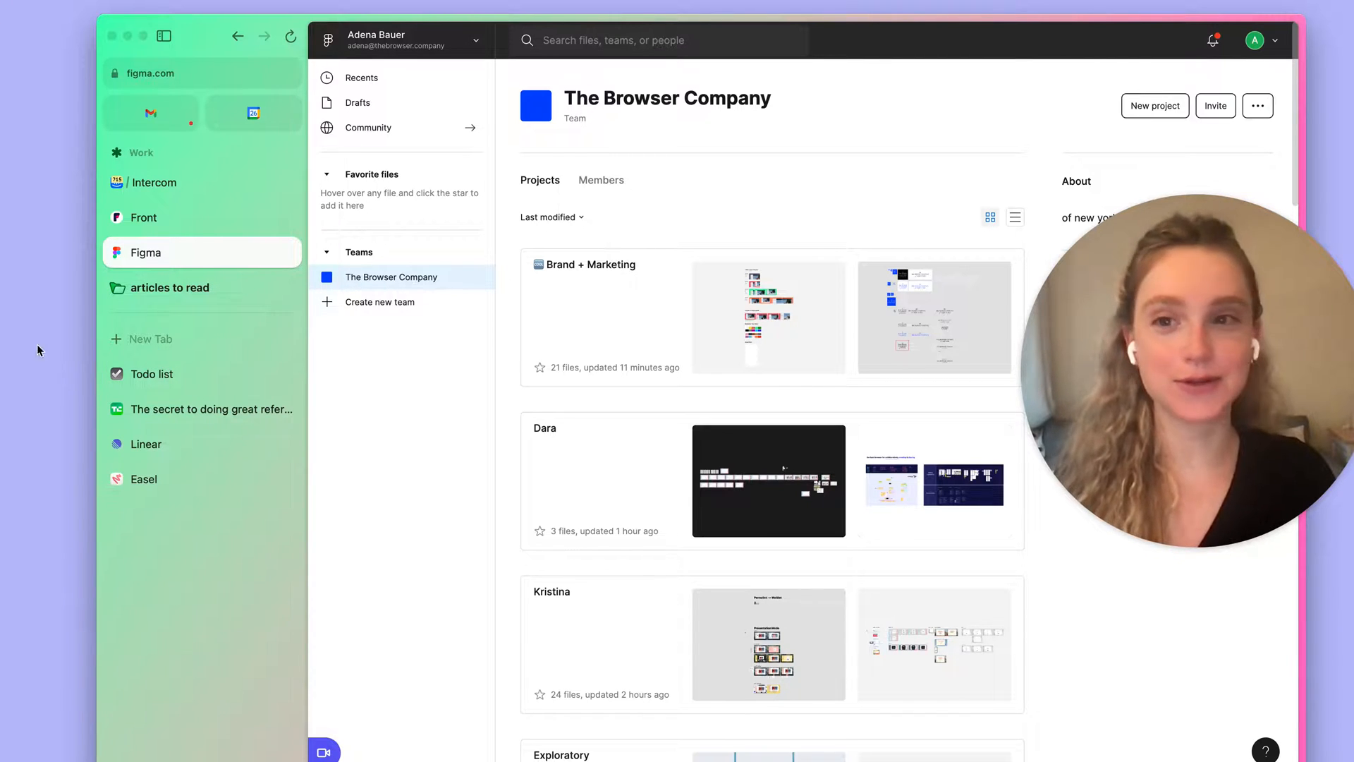
{"action": "mouse_move", "coordinate": [73, 195]}
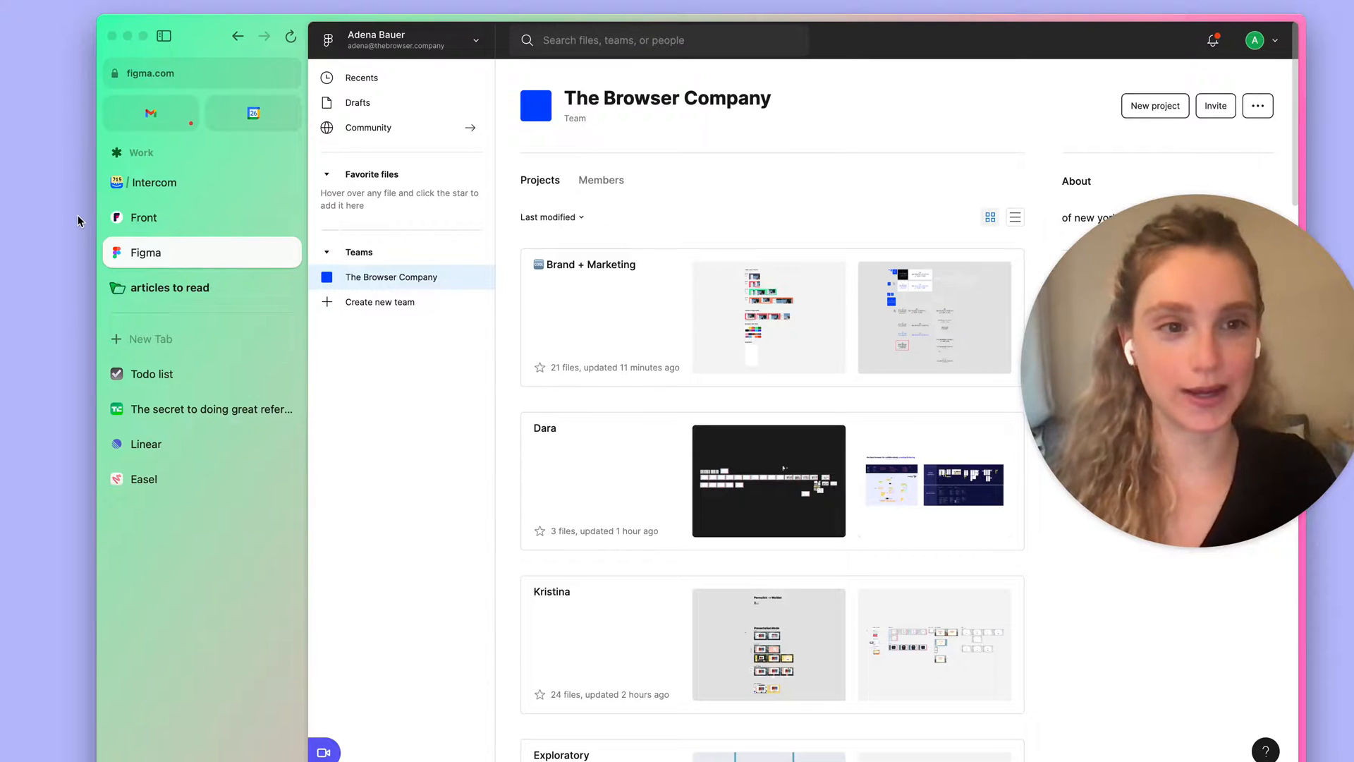
{"action": "left_click", "coordinate": [151, 373]}
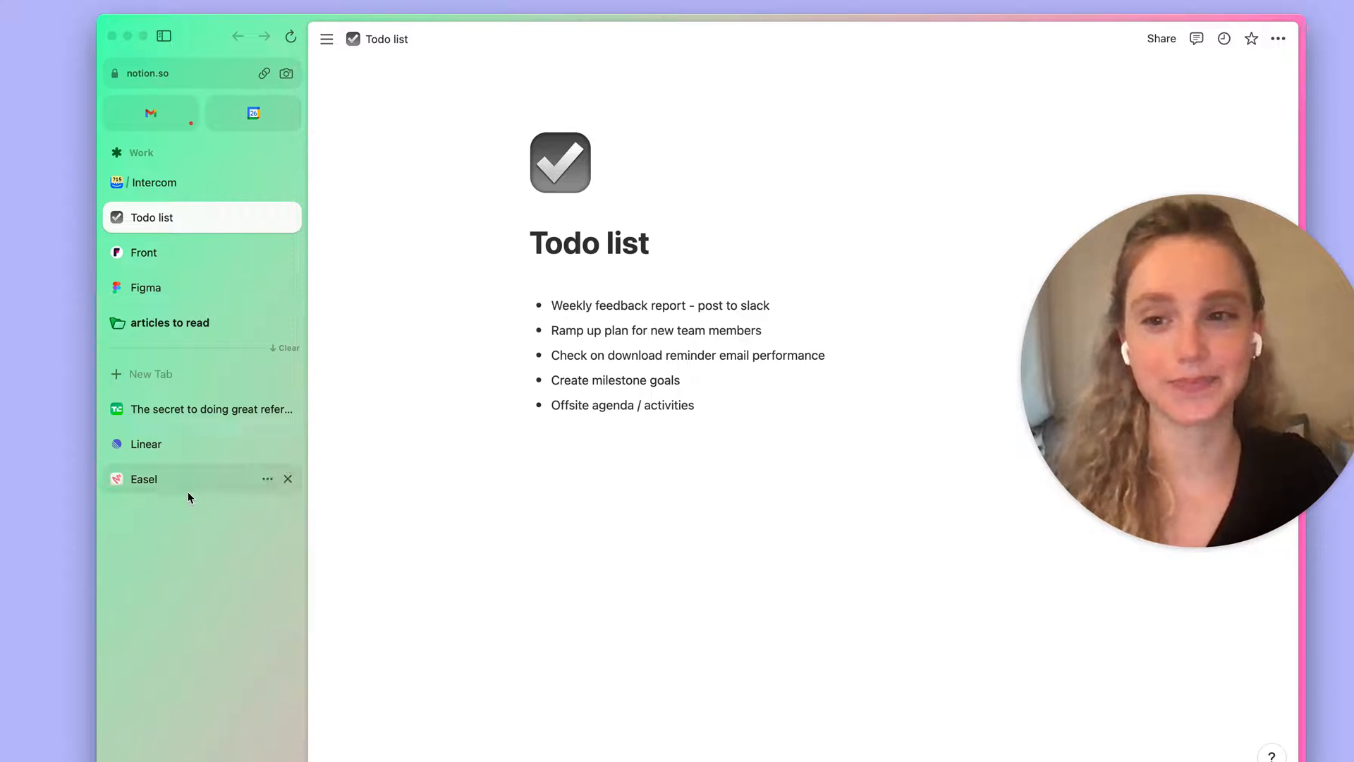
Step: Move the TechCrunch reference calls article tab into the 'articles to read' folder
{"action": "left_click", "coordinate": [212, 409]}
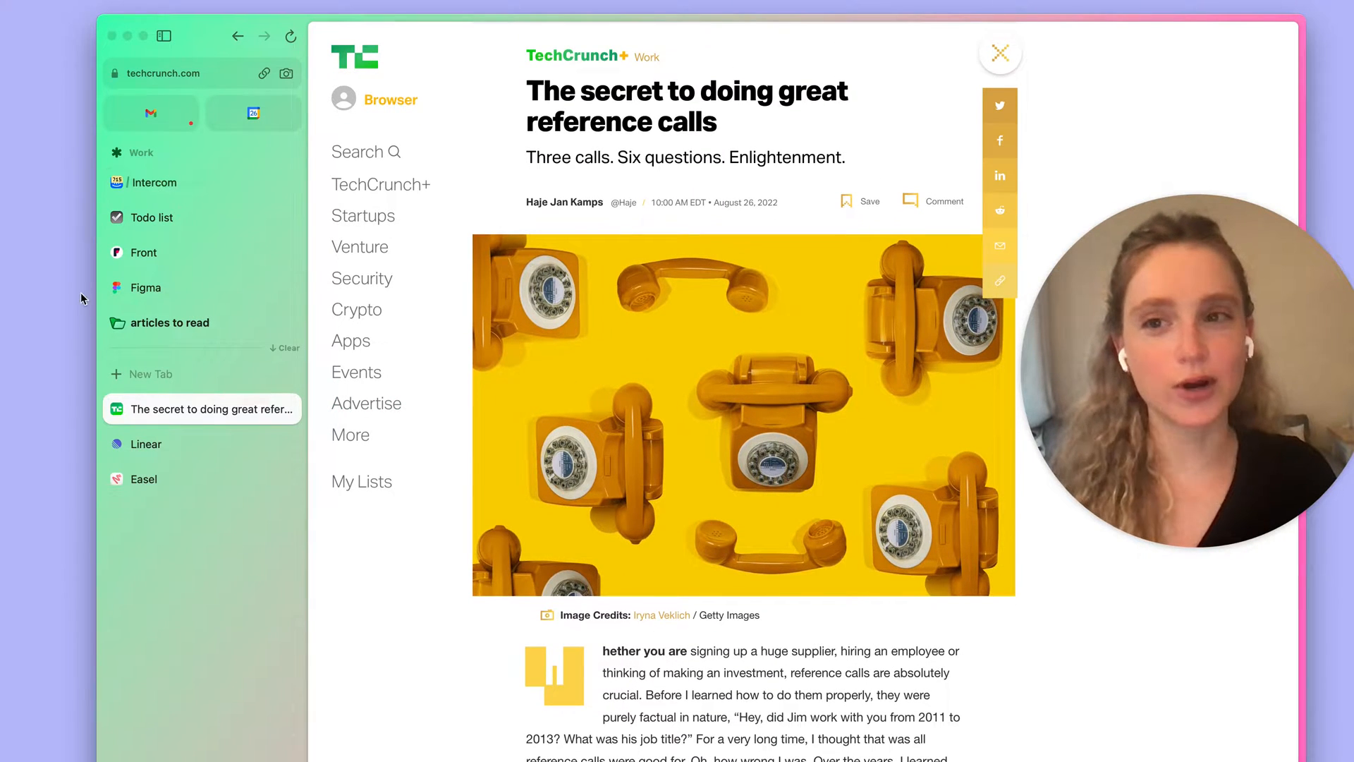
{"action": "scroll", "scroll_direction": "down", "scroll_amount": 3}
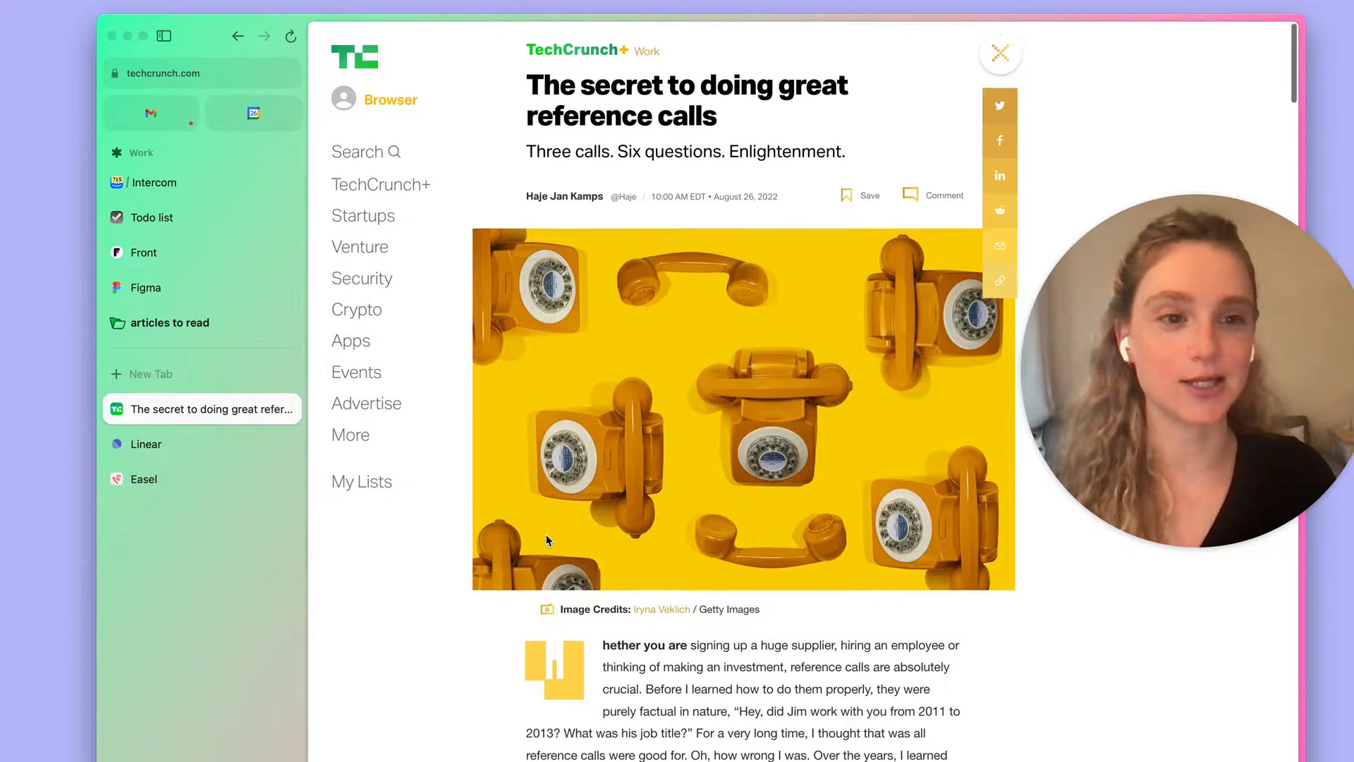
{"action": "scroll", "scroll_direction": "down", "scroll_amount": 3}
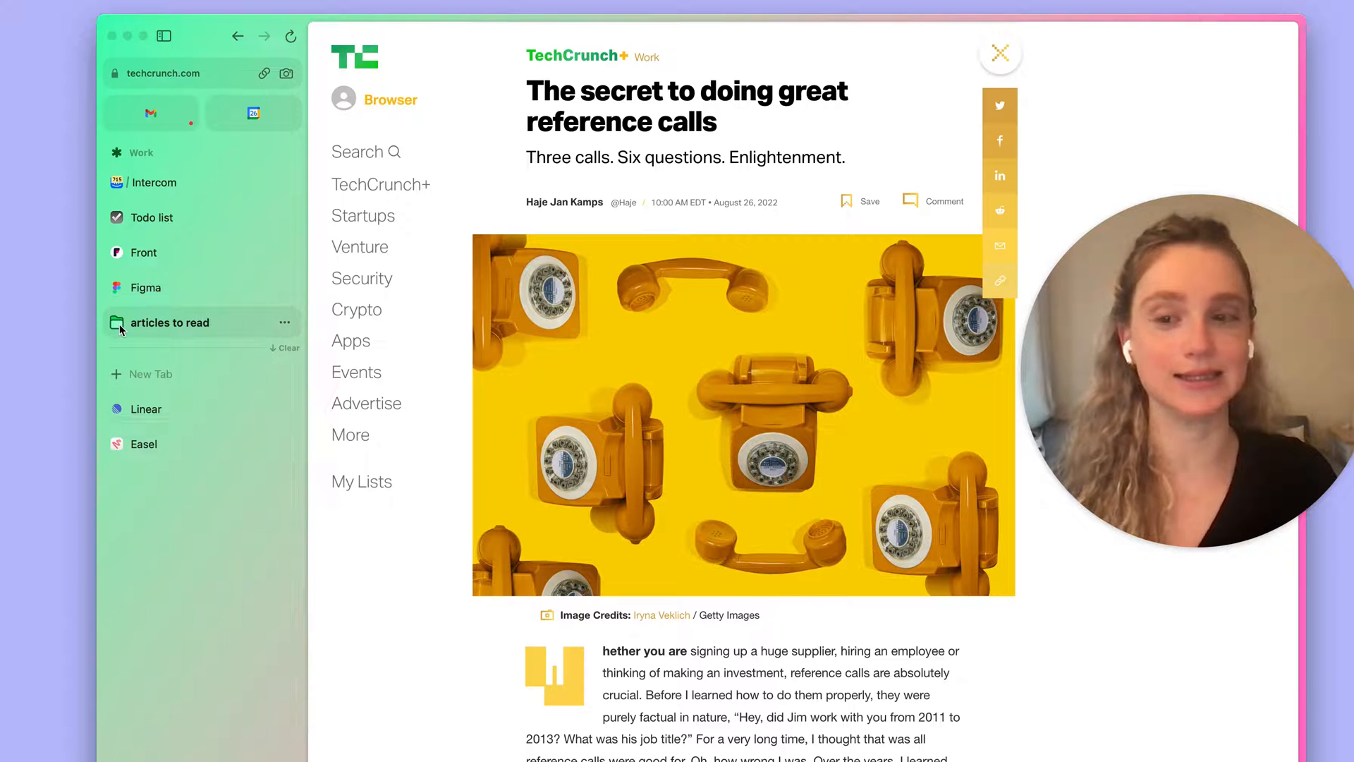
{"action": "left_click", "coordinate": [171, 321]}
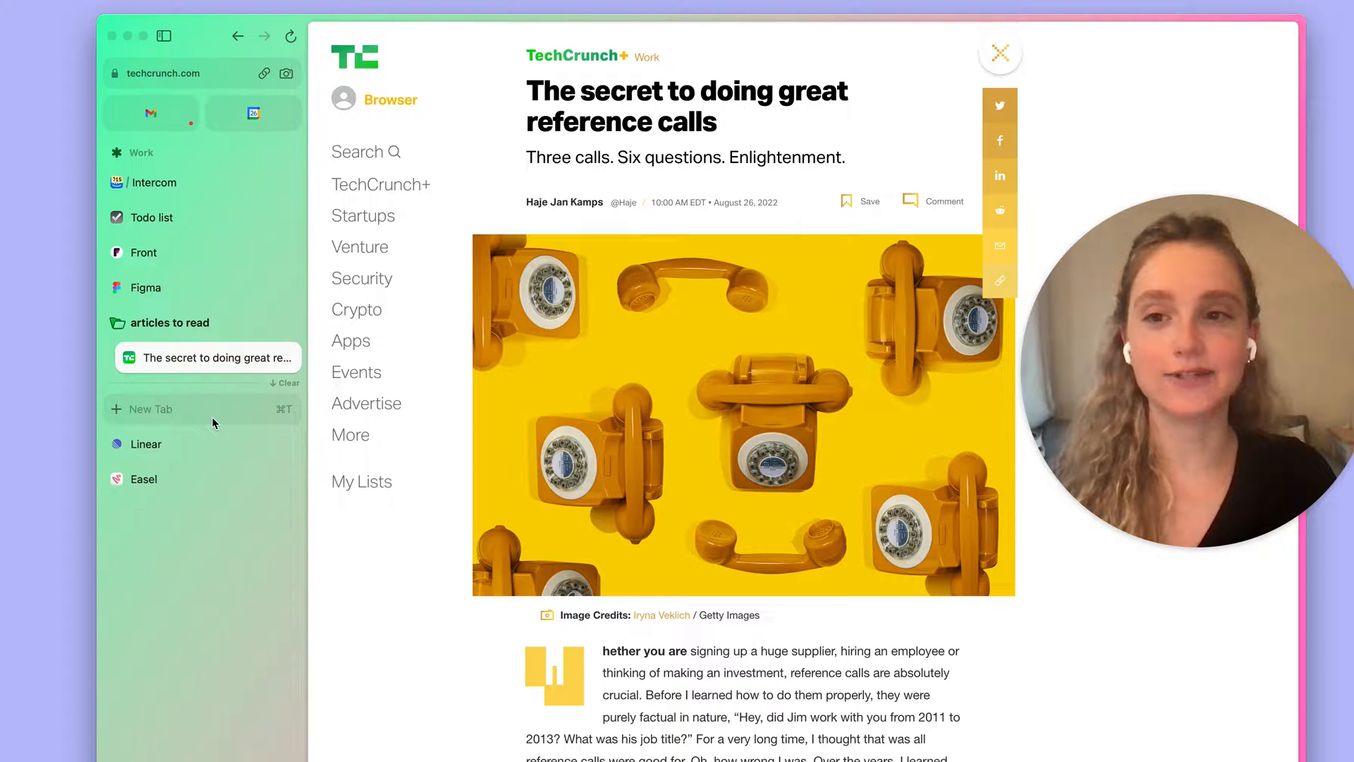
{"action": "scroll", "scroll_direction": "down", "scroll_amount": 3}
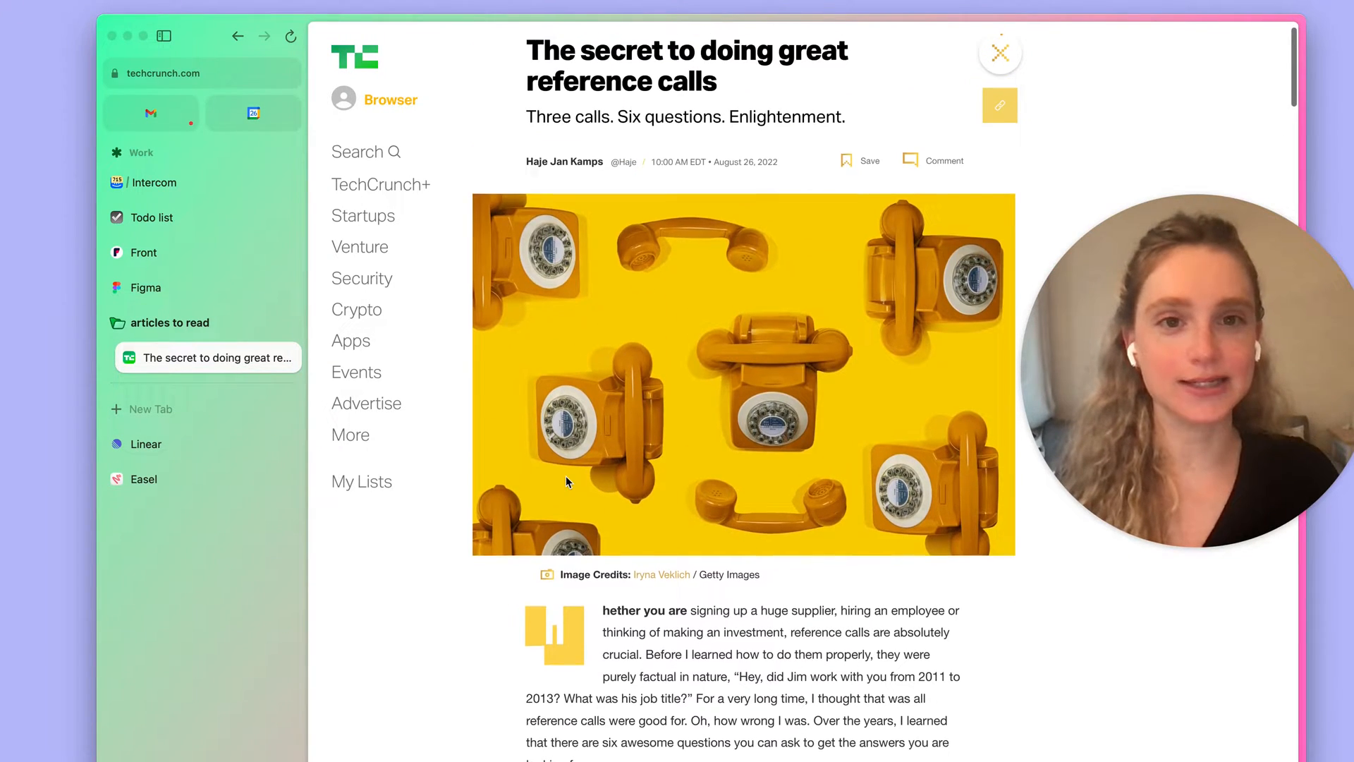
{"action": "left_click", "coordinate": [361, 278]}
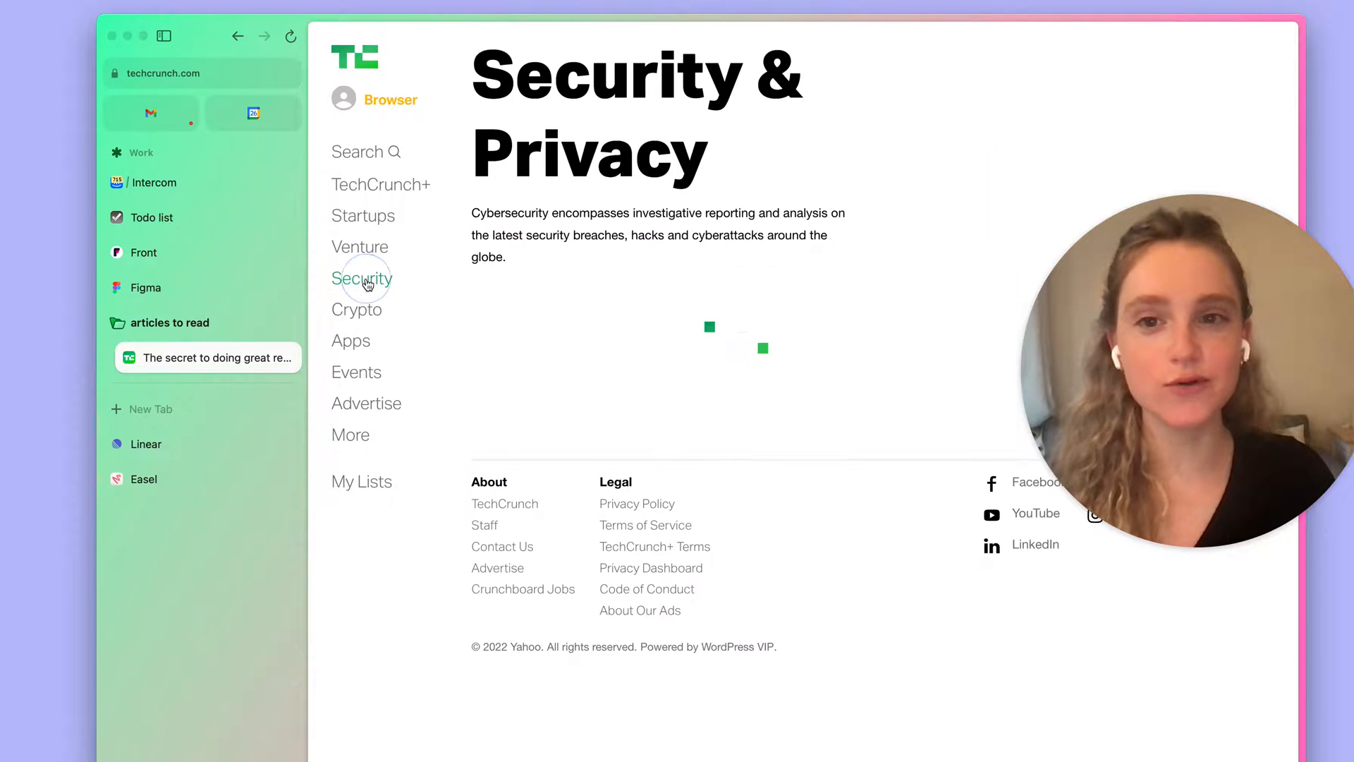
{"action": "left_click", "coordinate": [361, 278]}
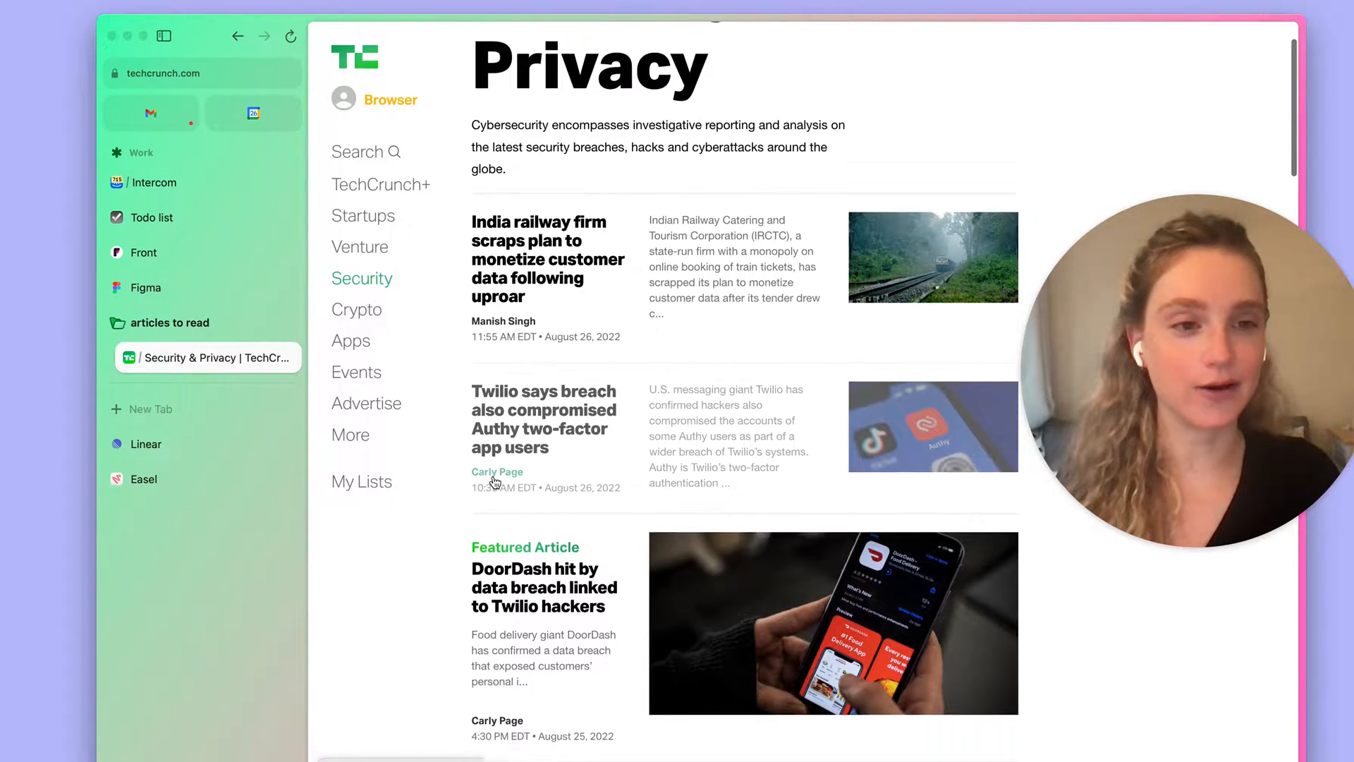
{"action": "scroll", "scroll_direction": "down", "scroll_amount": 3}
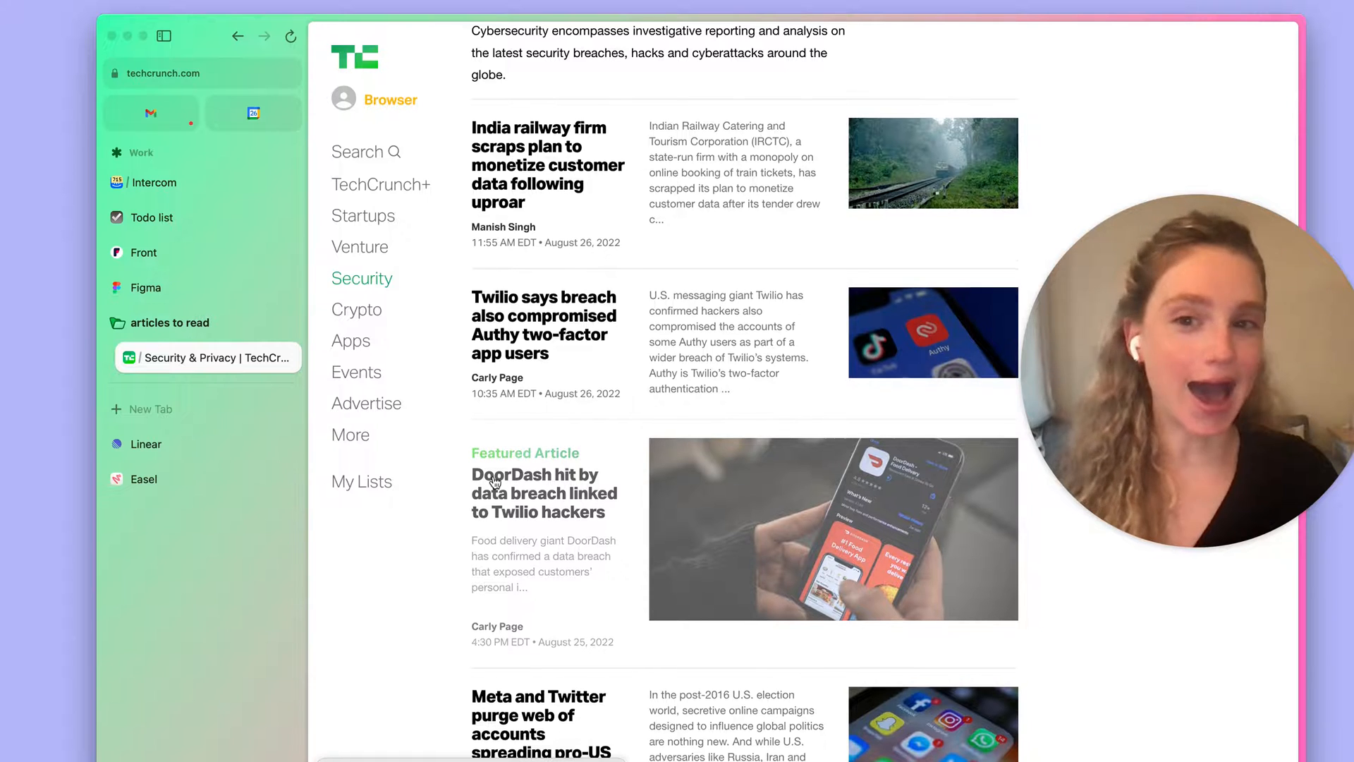
{"action": "scroll", "scroll_direction": "down", "scroll_amount": 3}
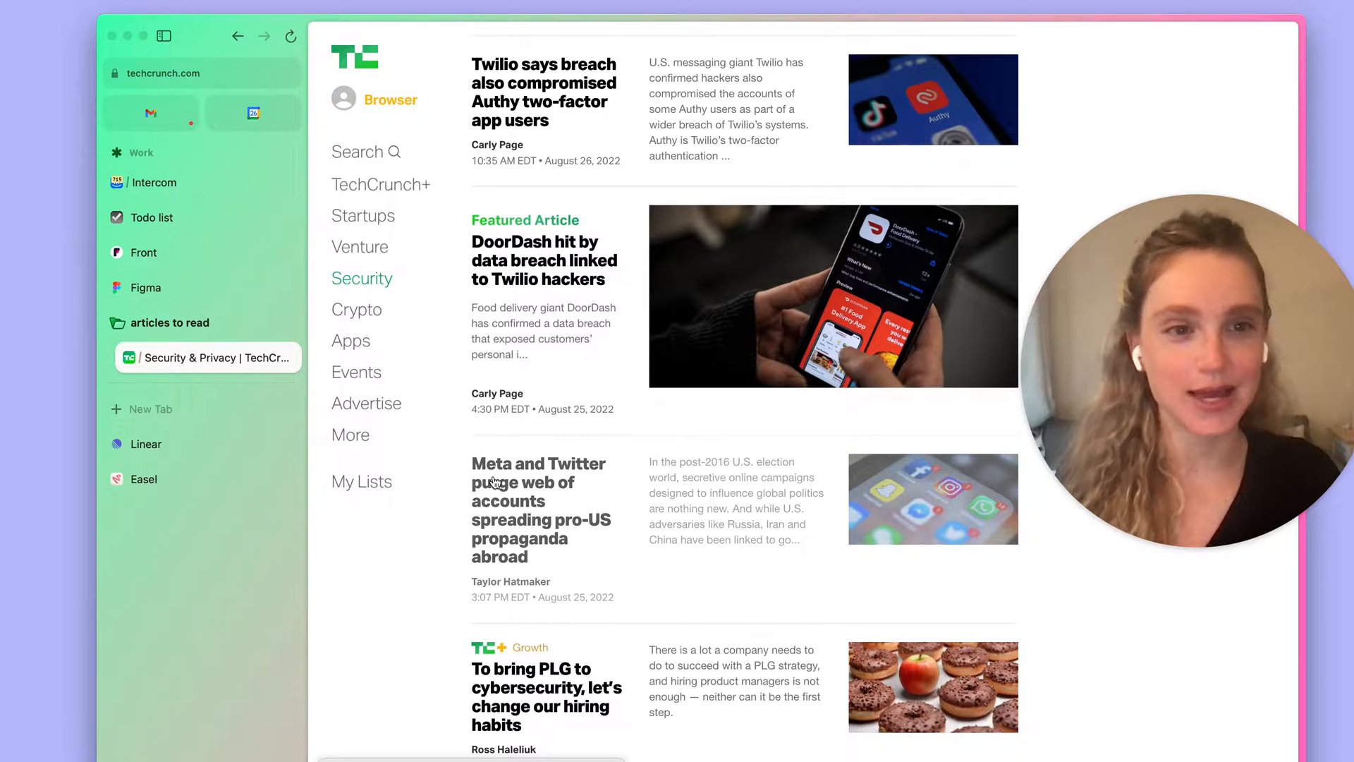
{"action": "scroll", "scroll_direction": "down", "scroll_amount": 3}
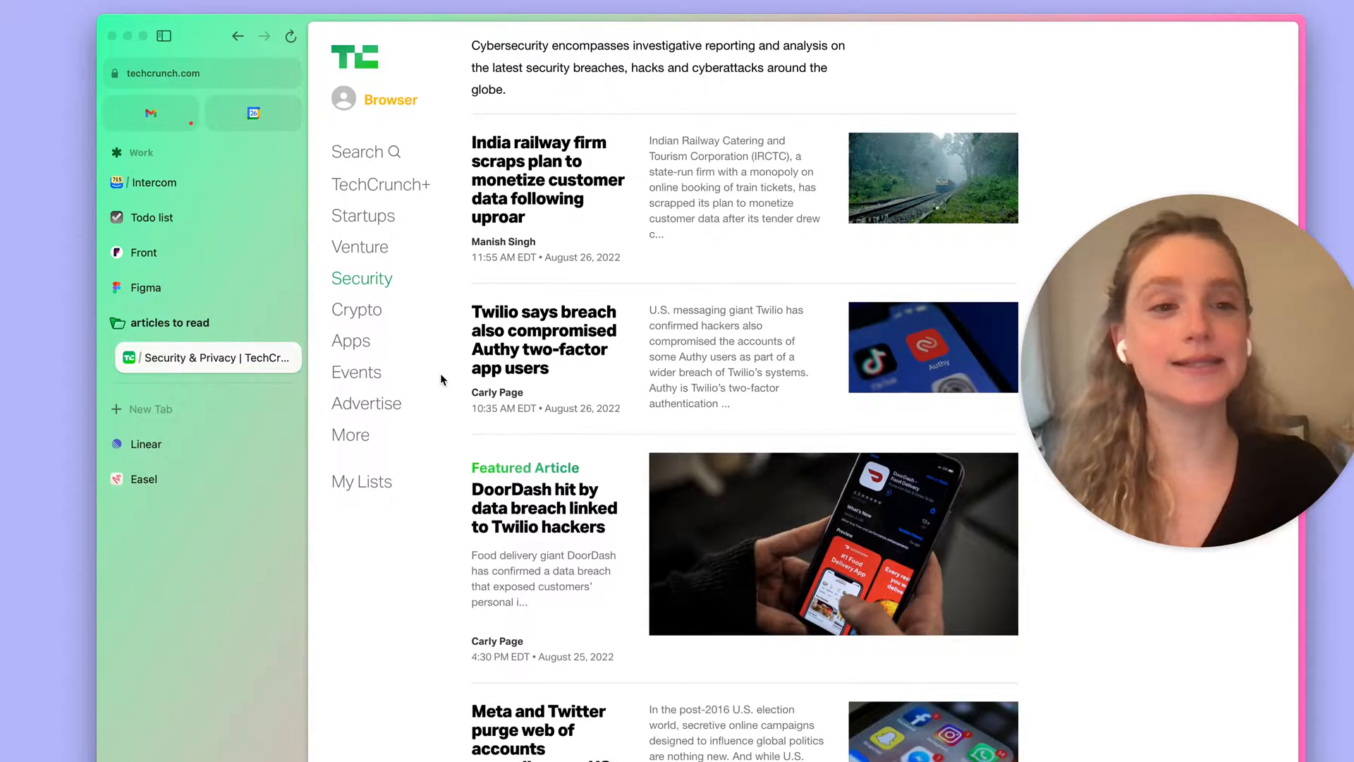
{"action": "scroll", "scroll_direction": "down", "scroll_amount": 3}
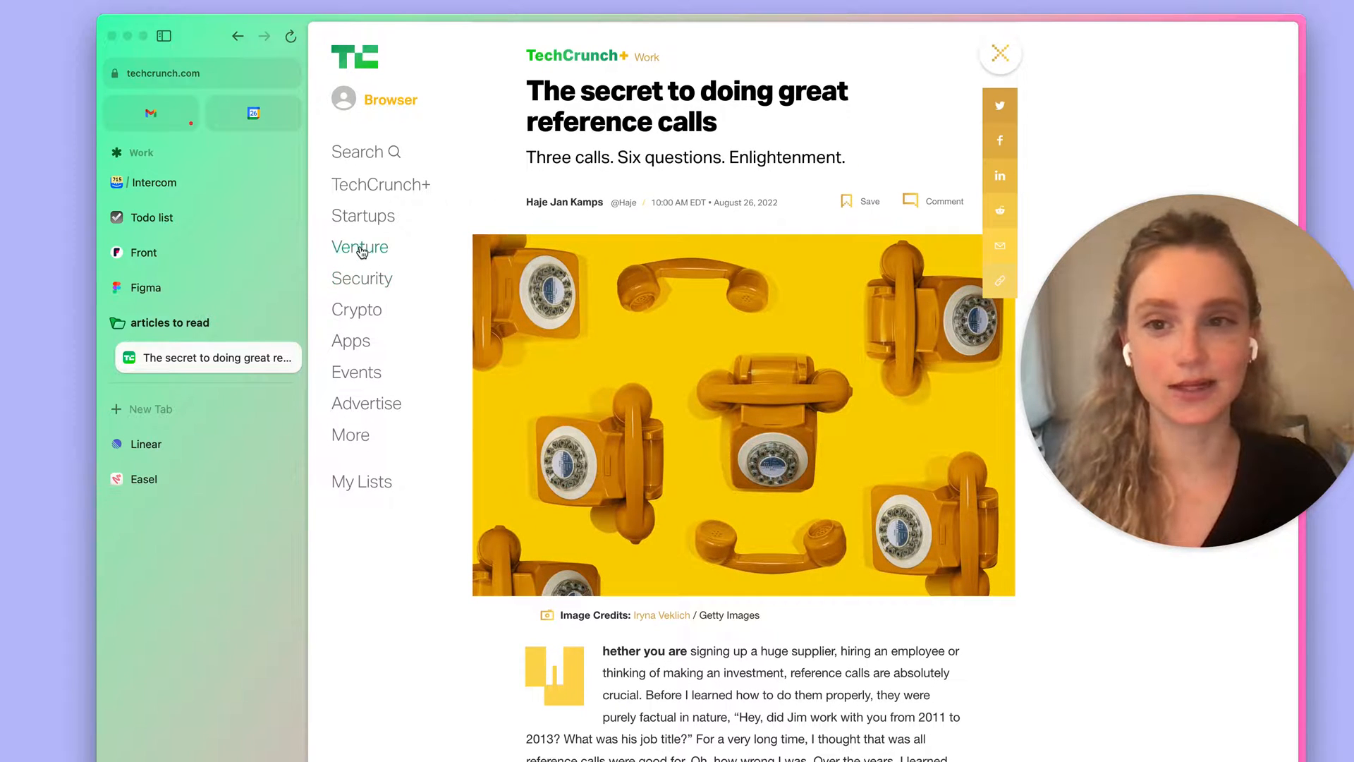
Step: Visit TechCrunch's Startups section, reset the pinned tab, then view the 'How to use Pinned Tabs' Easel
{"action": "left_click", "coordinate": [362, 216]}
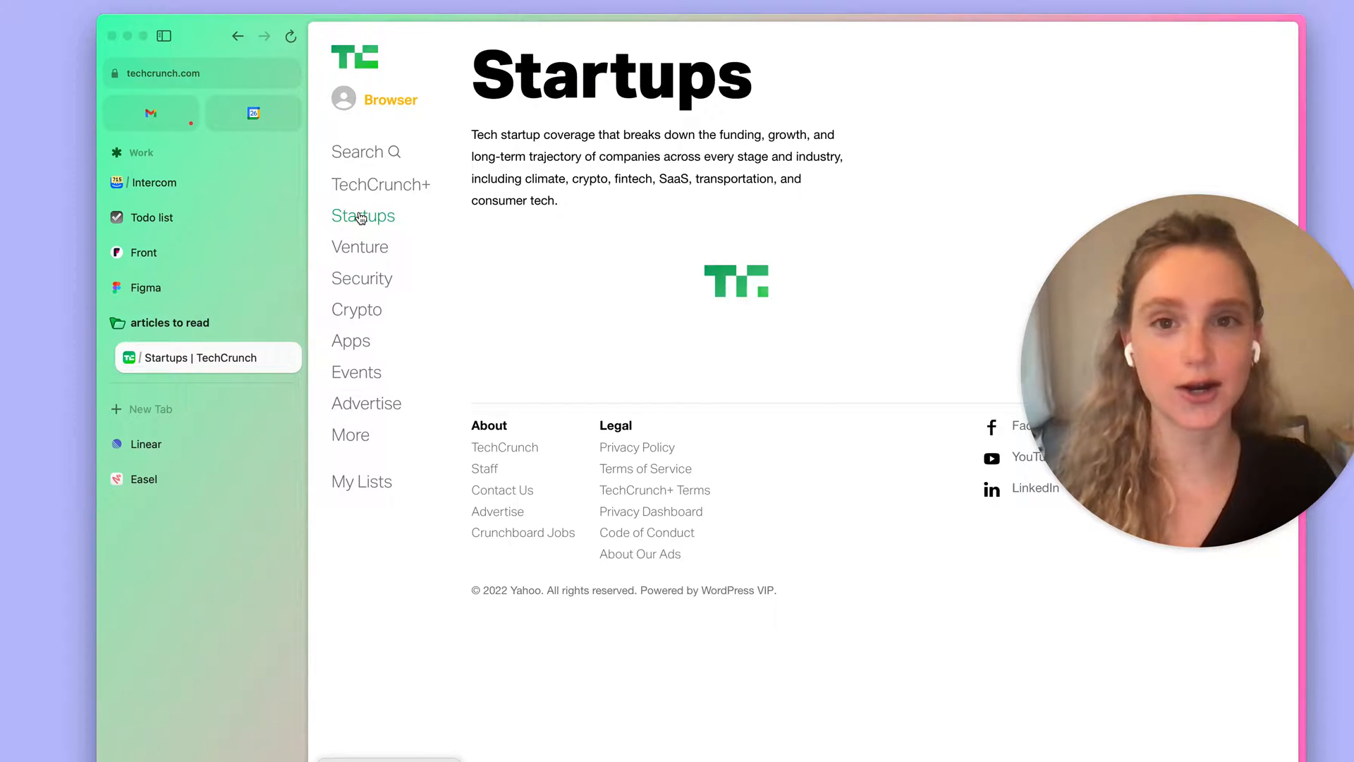
{"action": "mouse_move", "coordinate": [674, 253]}
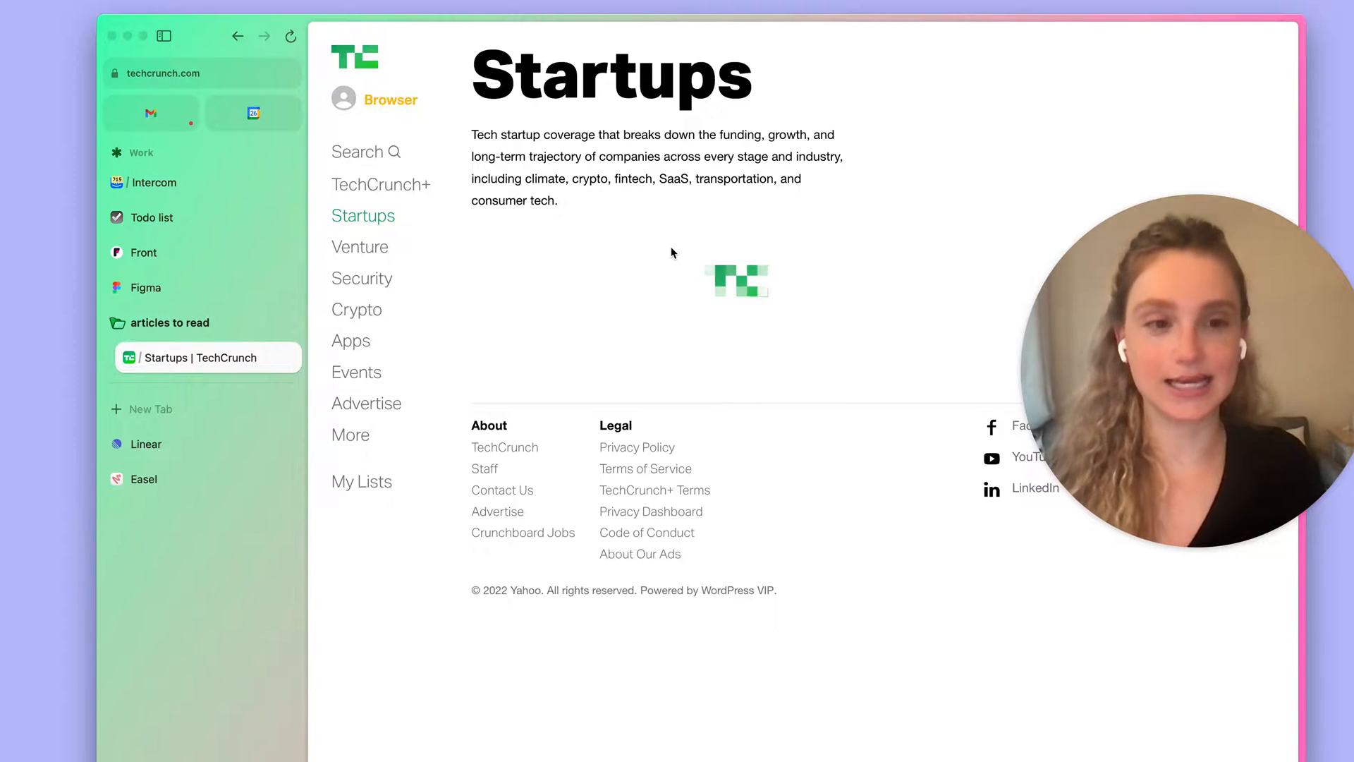
{"action": "type", "text": "r"}
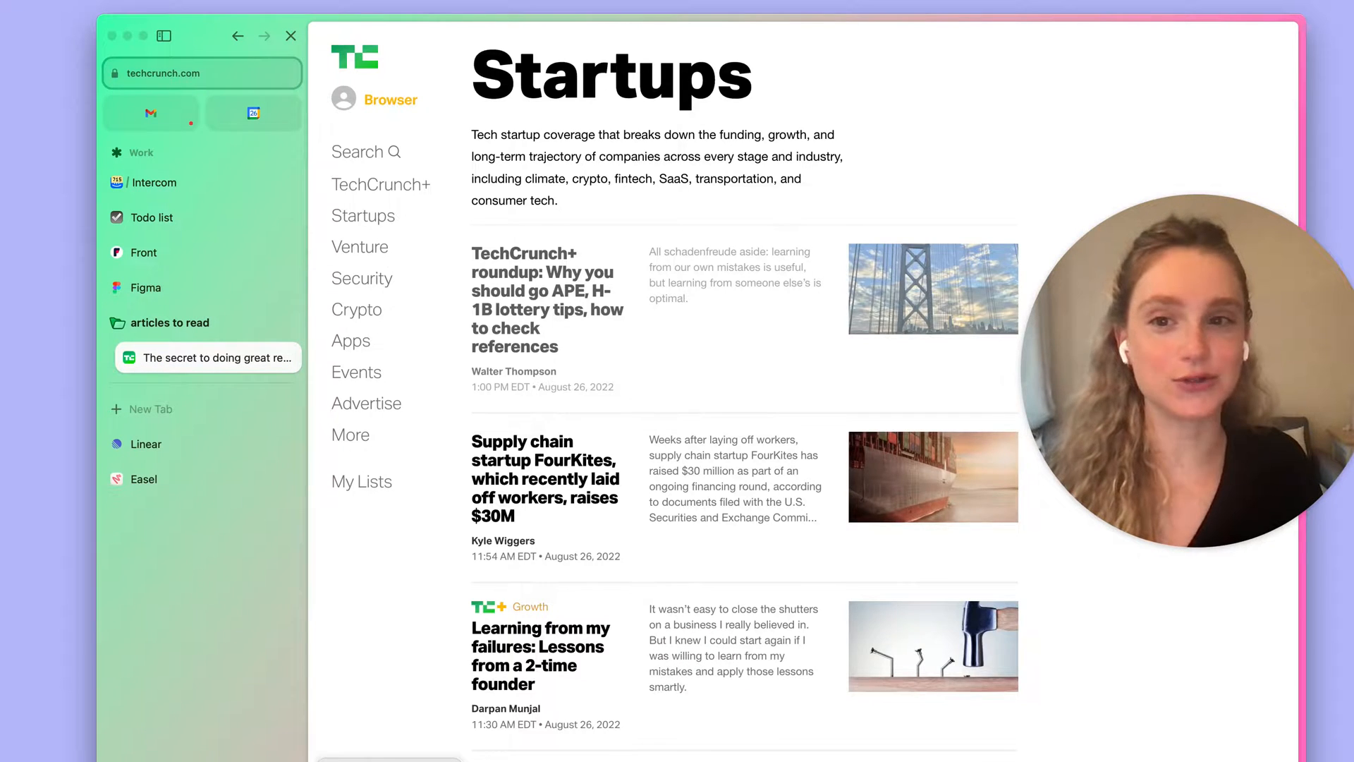
{"action": "left_click", "coordinate": [217, 357]}
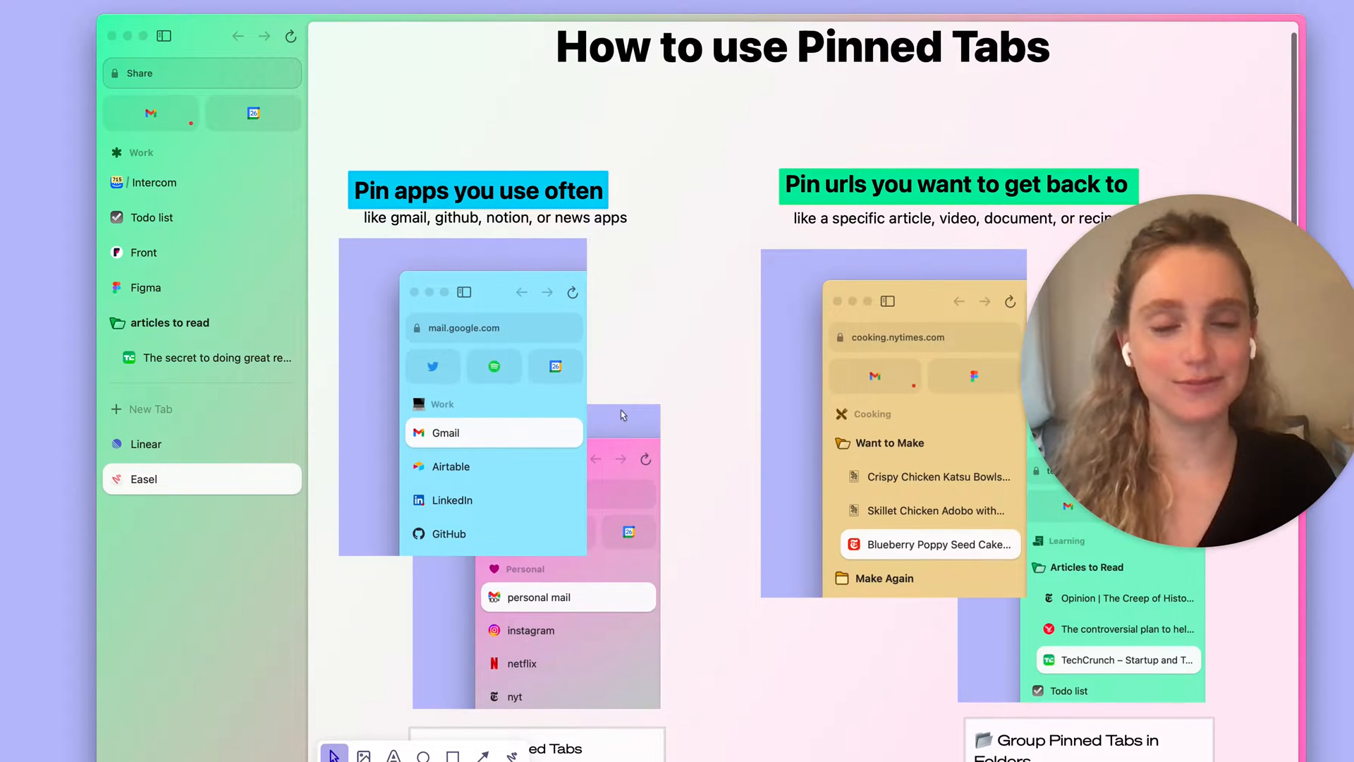
Step: Search 'quest' in the command bar so Ask a Question appears as the top match
{"action": "scroll", "scroll_direction": "down", "scroll_amount": 3}
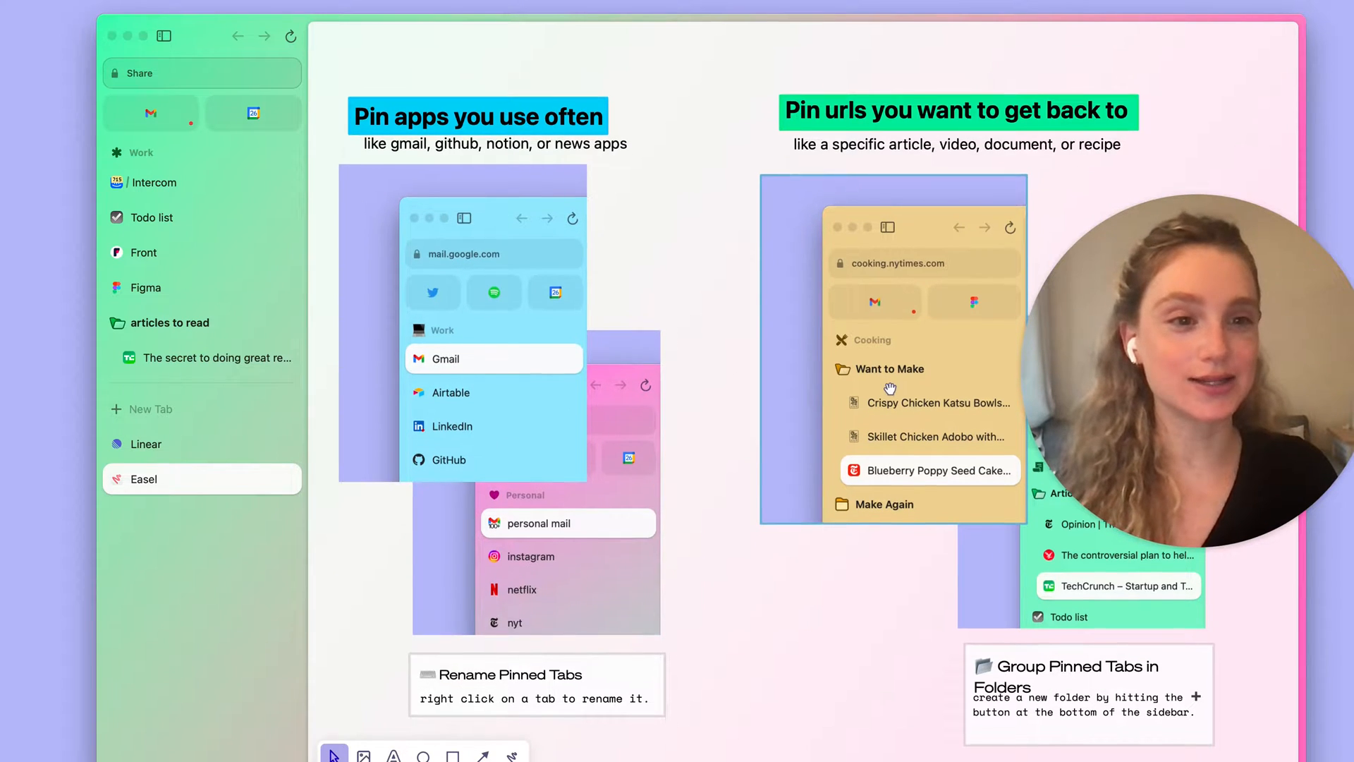
{"action": "scroll", "scroll_direction": "down", "scroll_amount": 3}
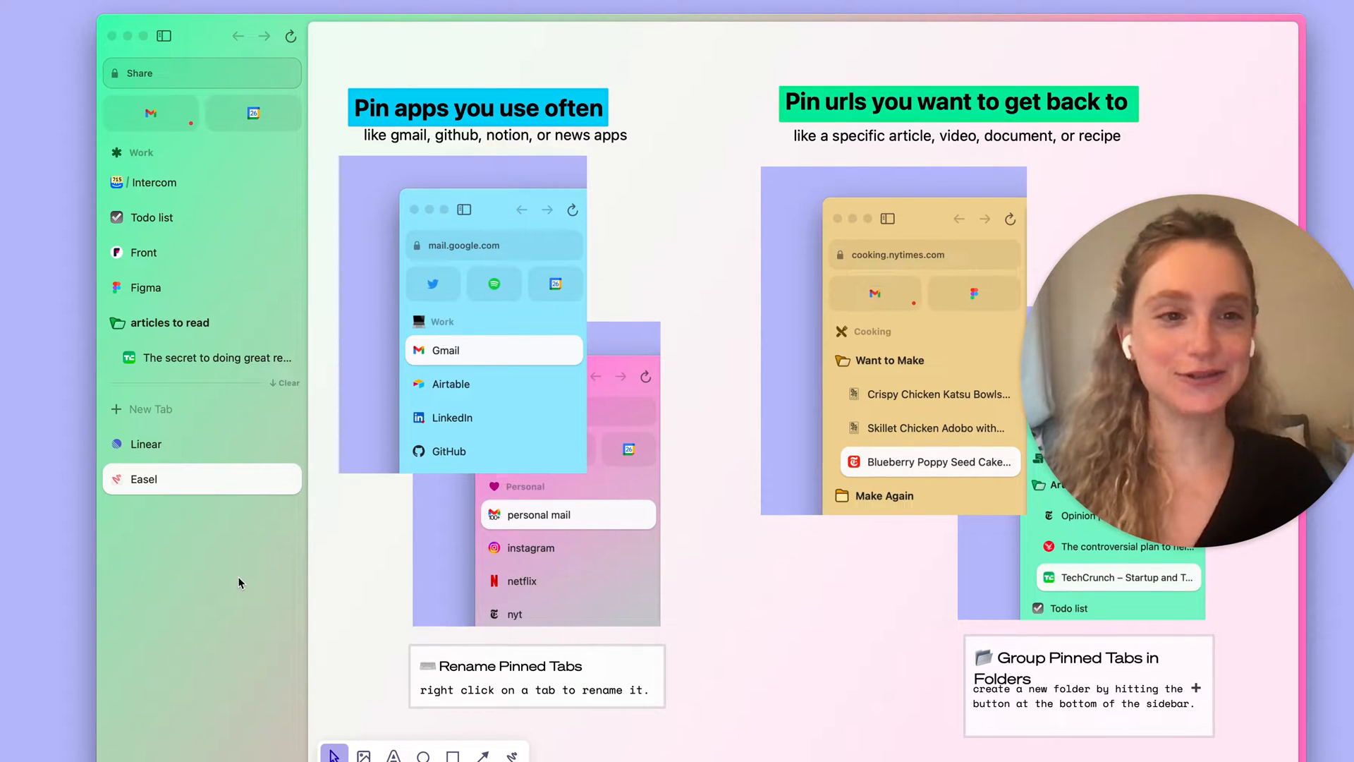
{"action": "type", "text": "q"}
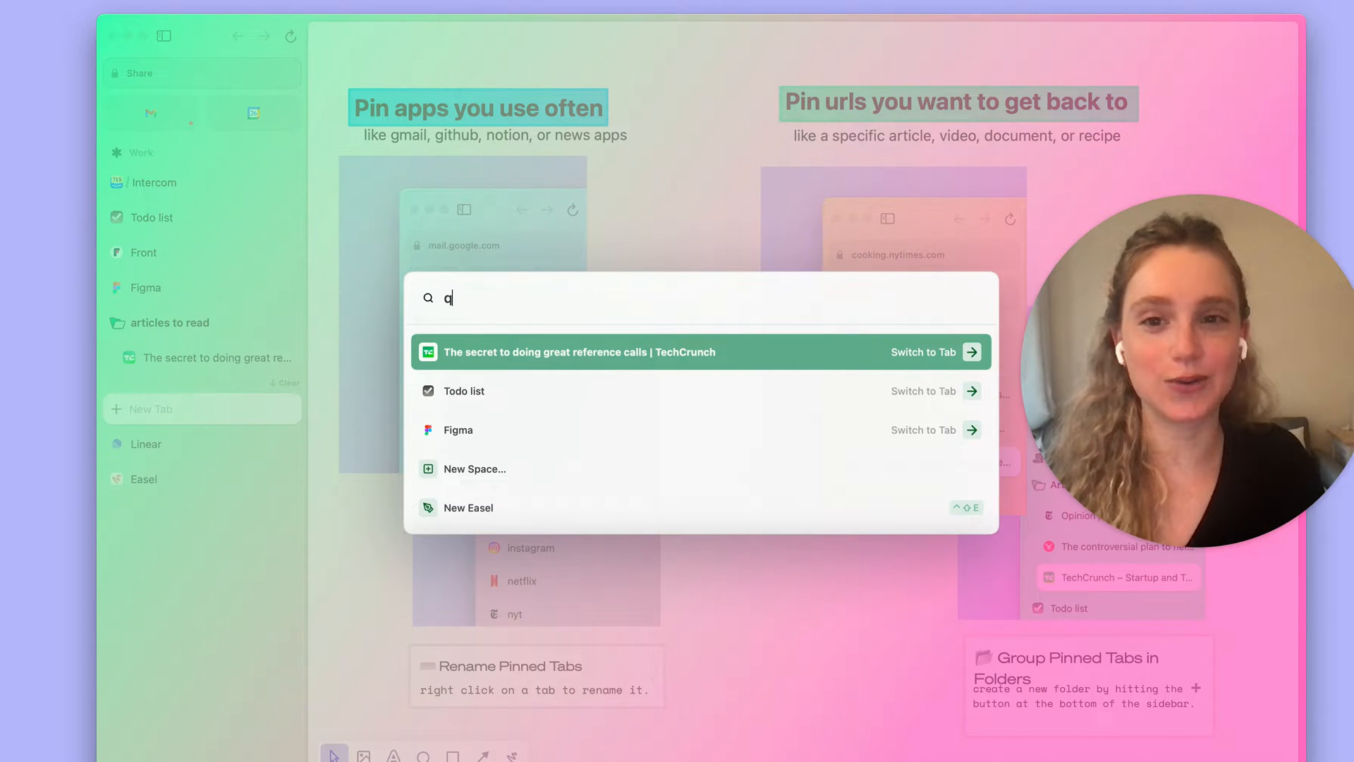
{"action": "type", "text": "uest"}
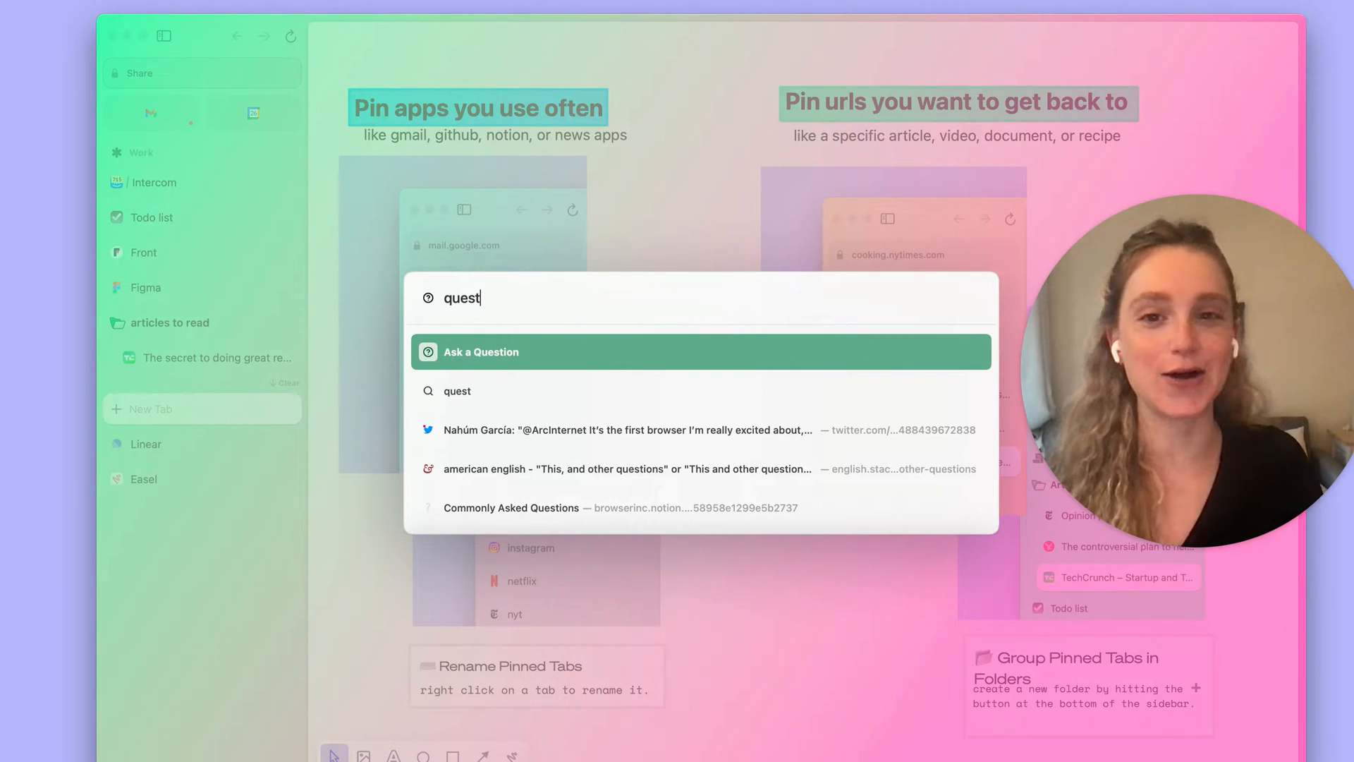